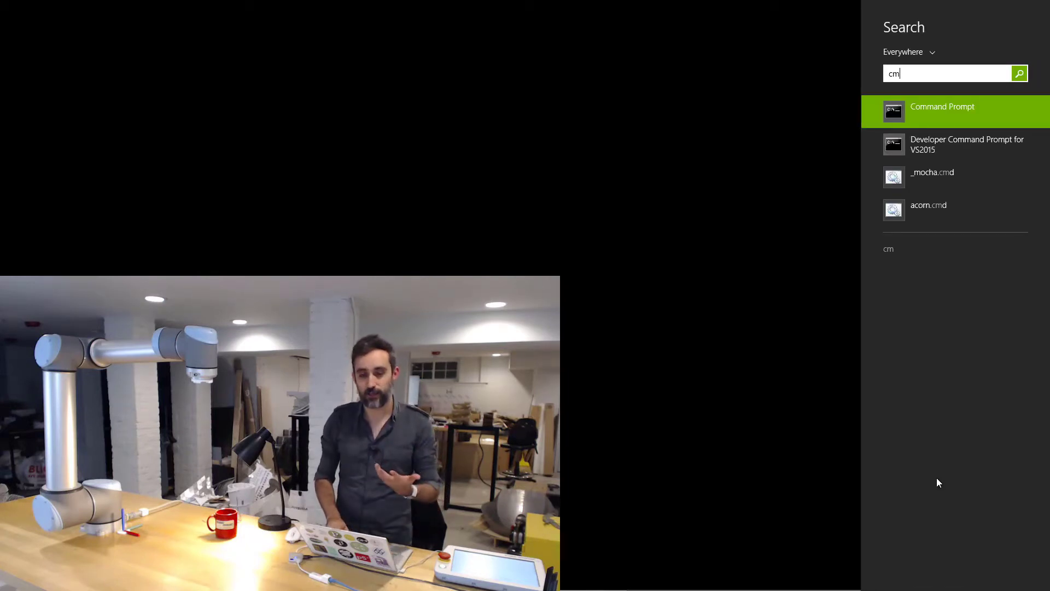
# - Launch Command Prompt from the Windows Search results
pyautogui.click(942, 106)
pyautogui.write('ipconfig')
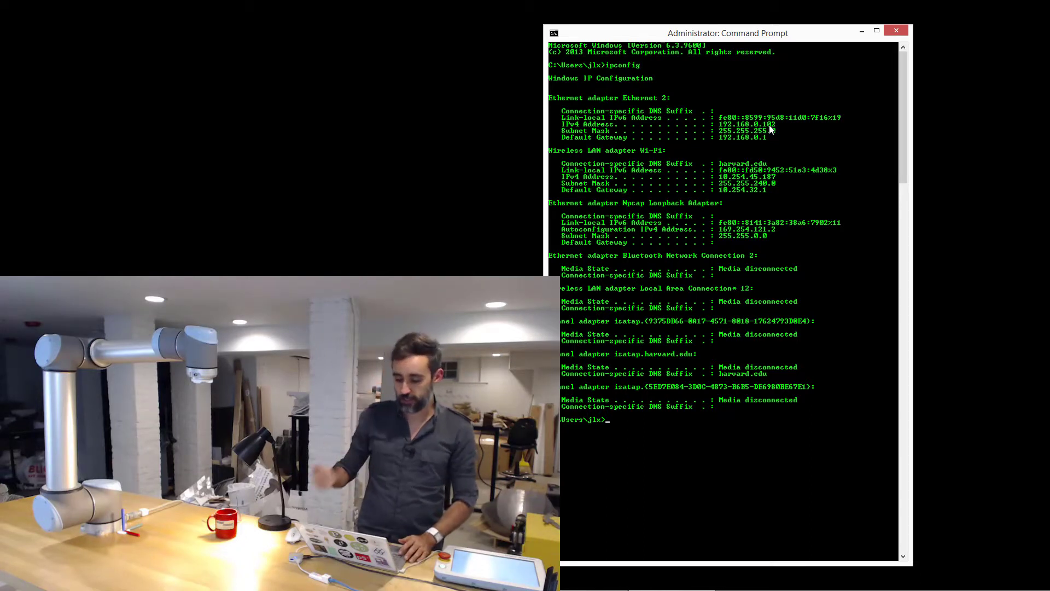
pyautogui.moveTo(741, 145)
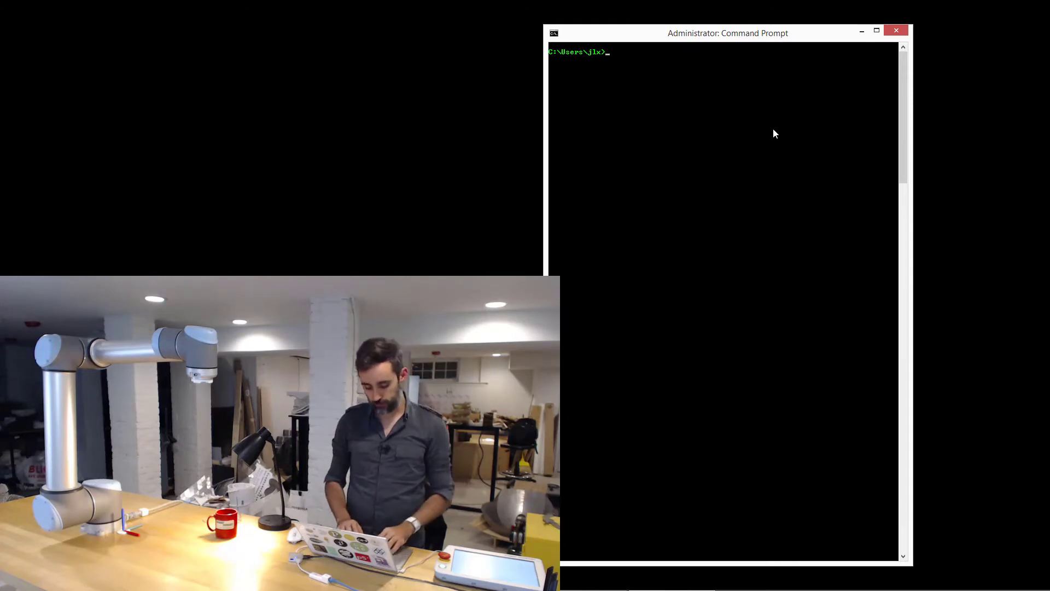
# - Enter 'ping 192.168.0.101' at the prompt to test the robot connection
pyautogui.write('ping')
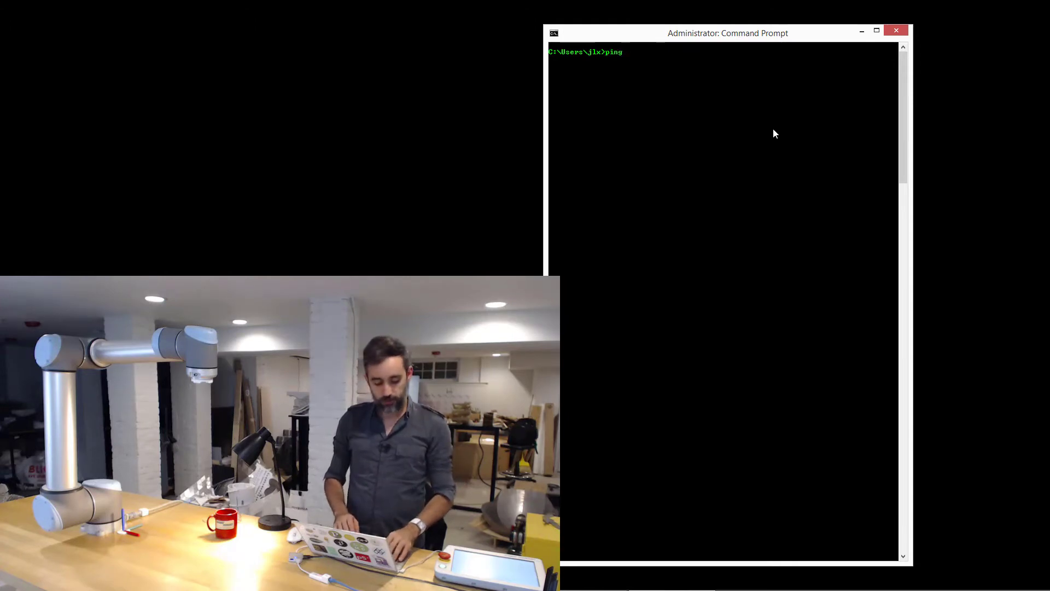
pyautogui.write('19')
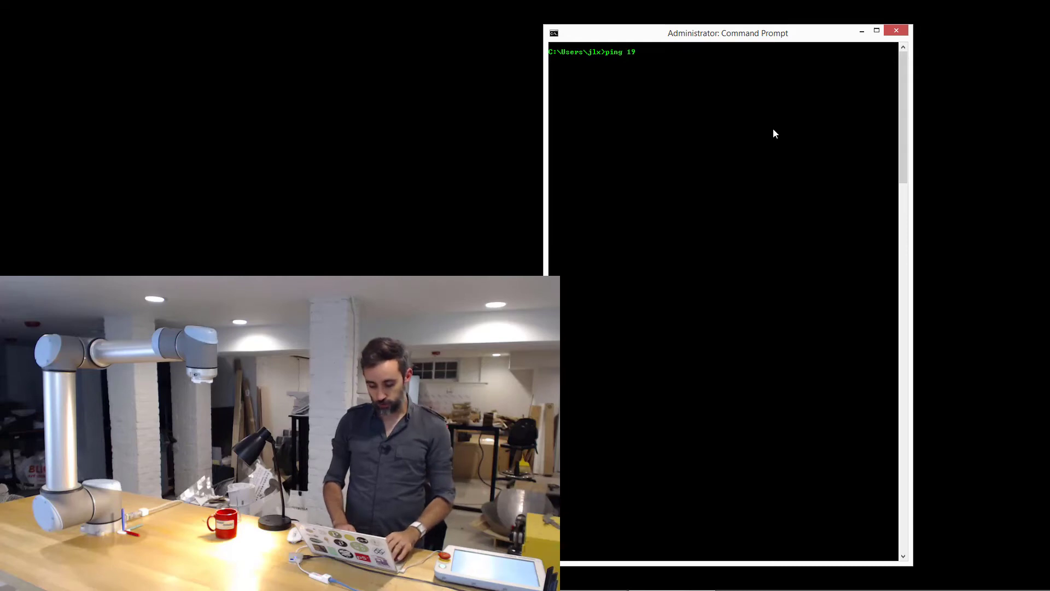
pyautogui.write('2.168')
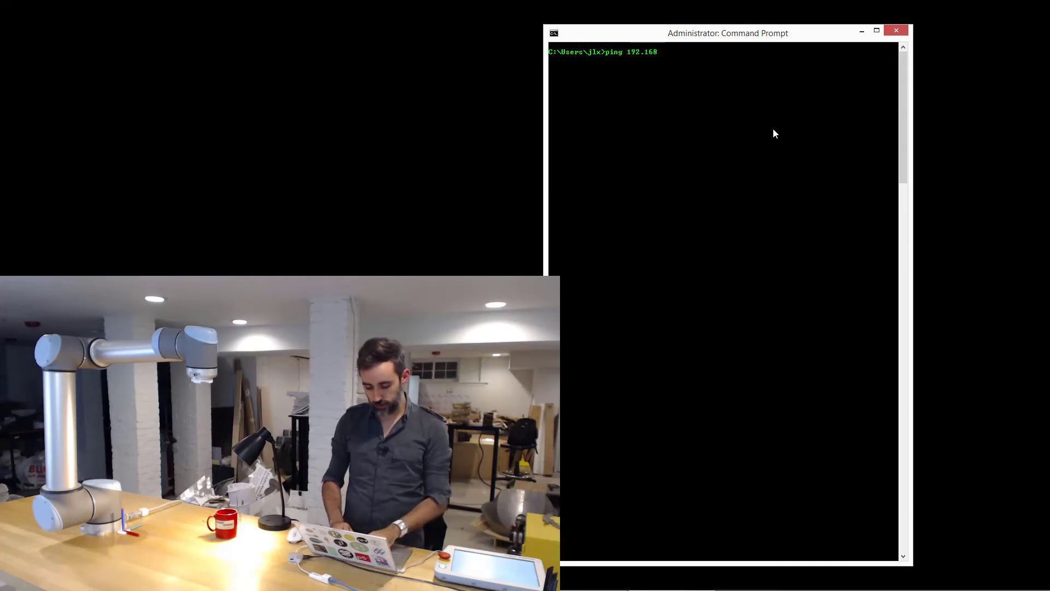
pyautogui.write('.0.101')
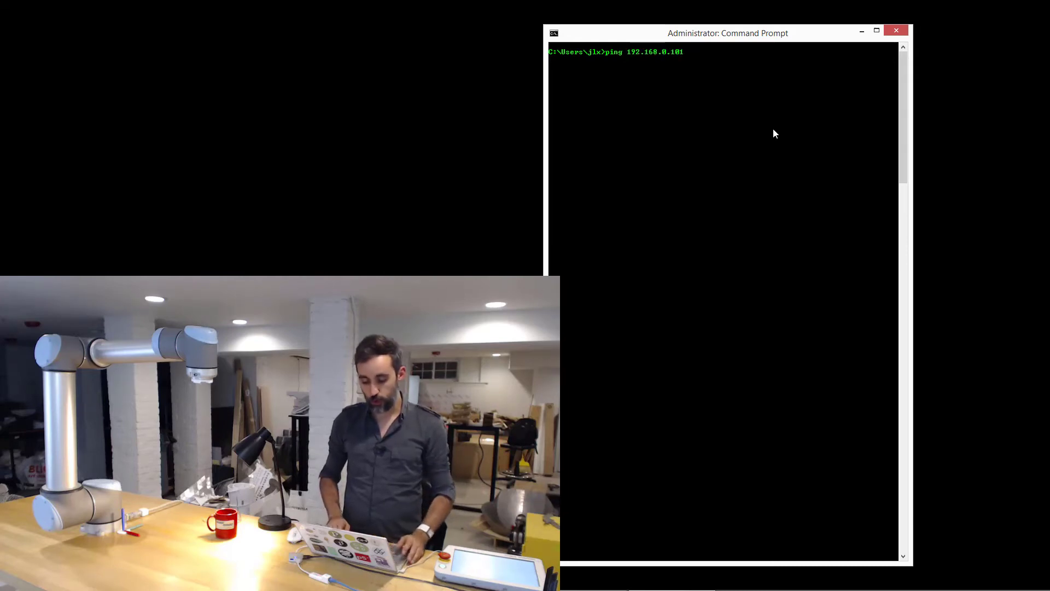